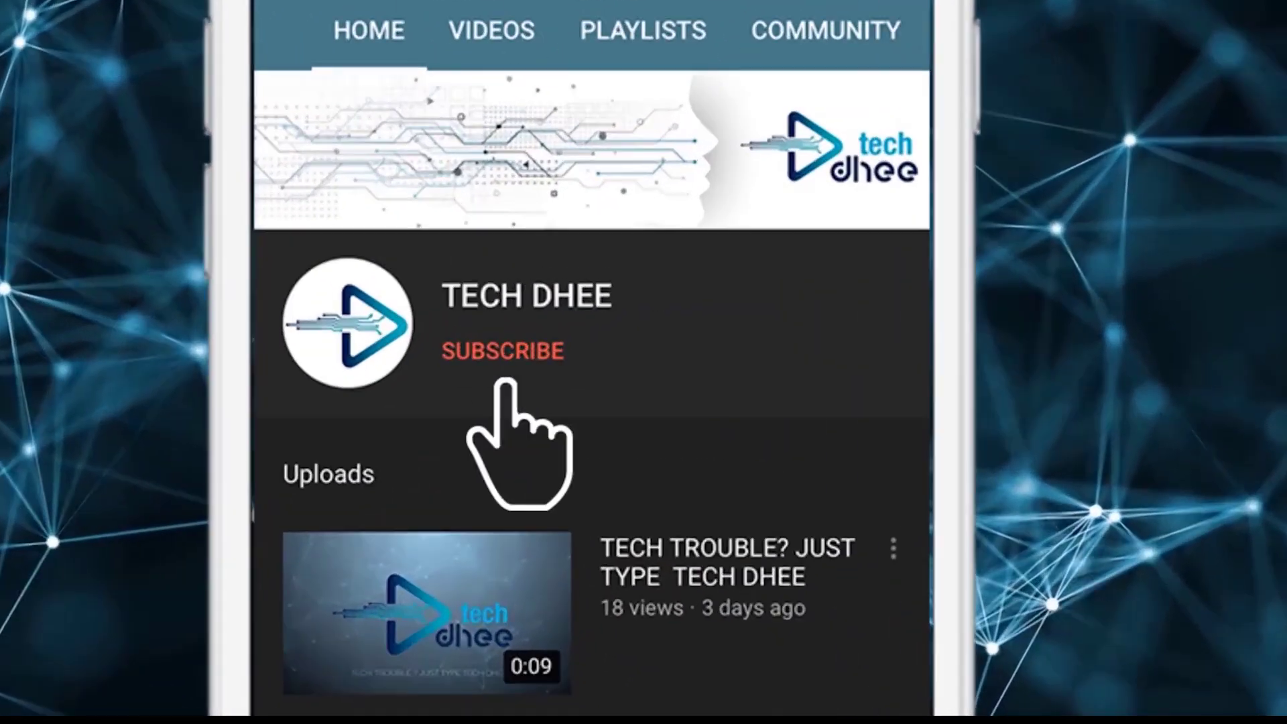
Step: Bring up Firefox on the htop website and scroll through its Screenshots page
click(501, 352)
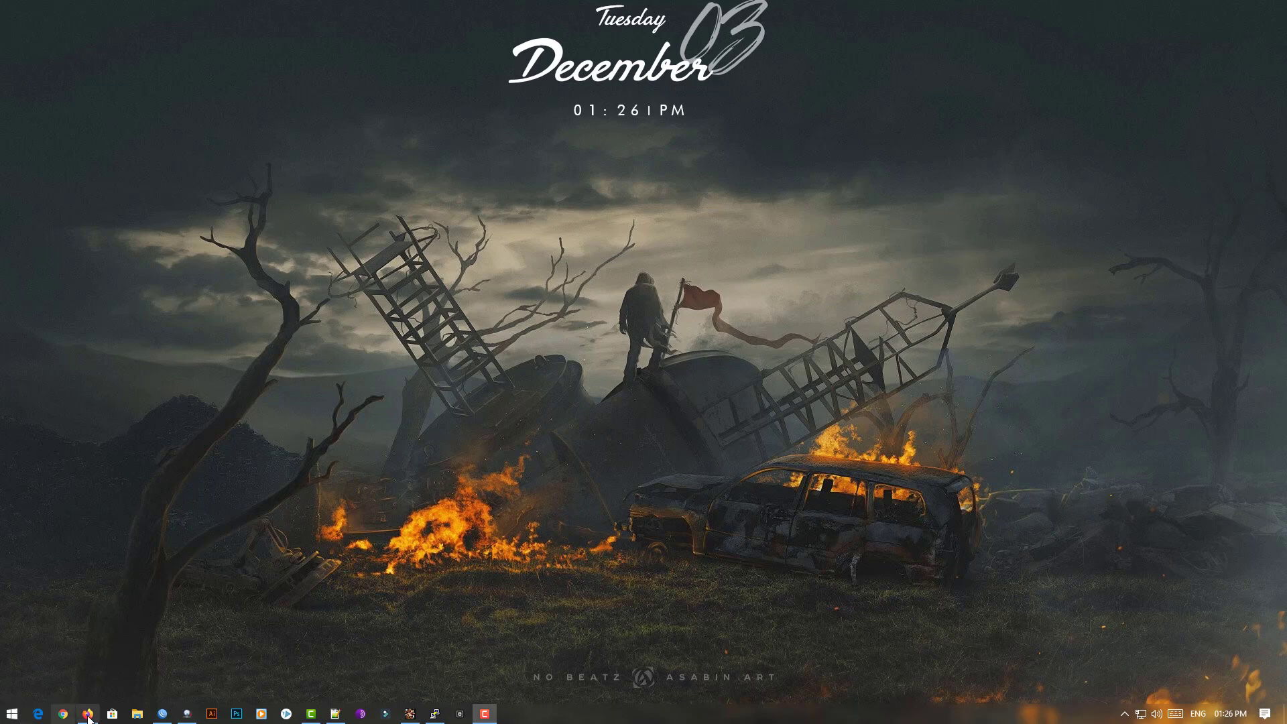
click(61, 713)
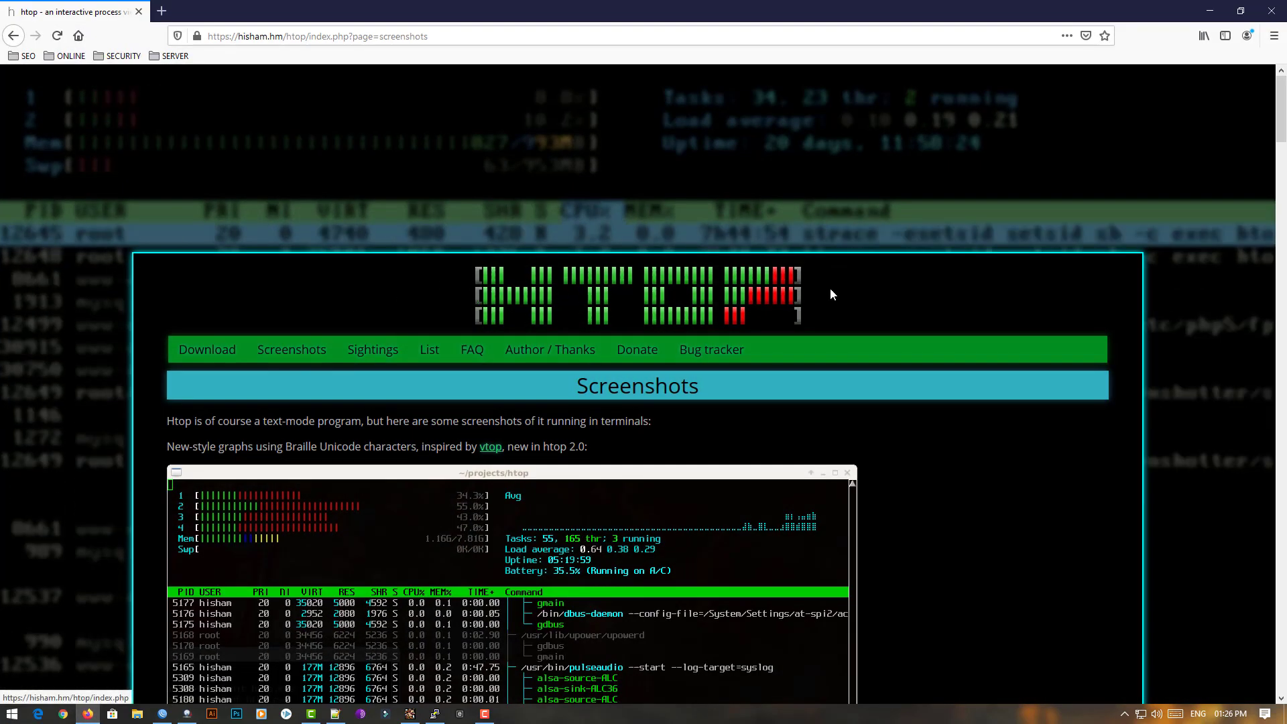
scroll(down, 3)
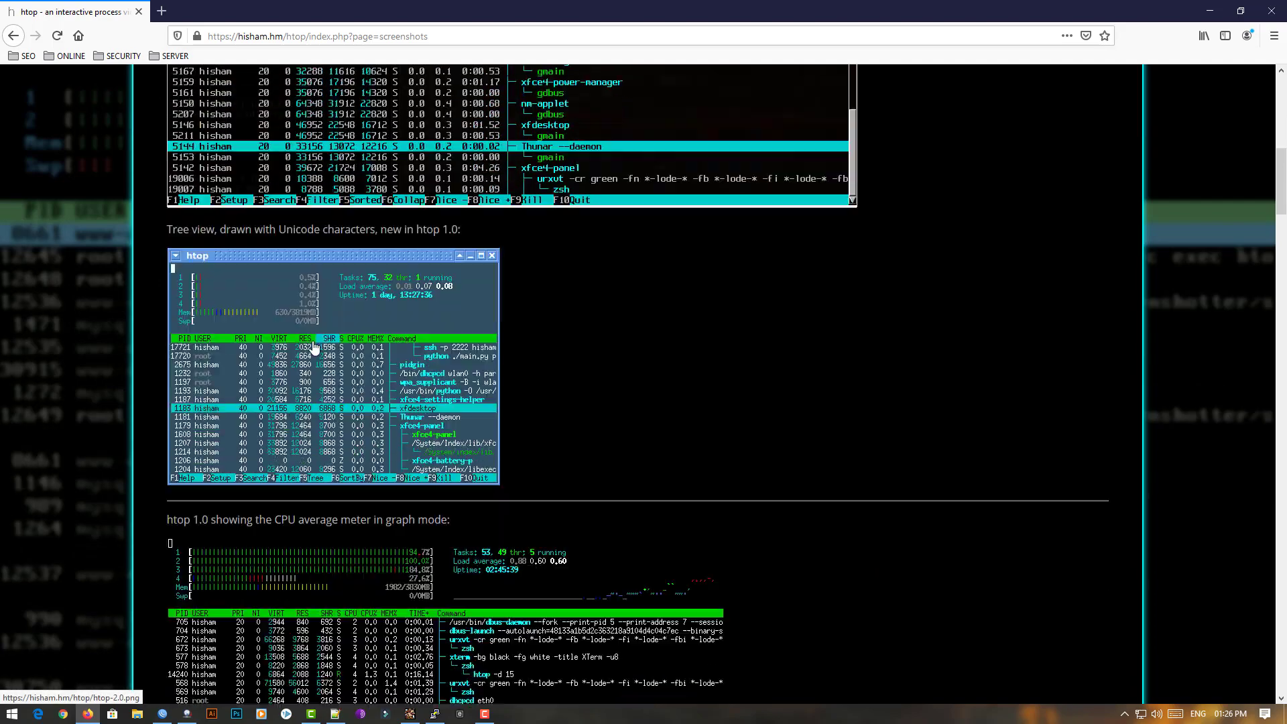
scroll(down, 3)
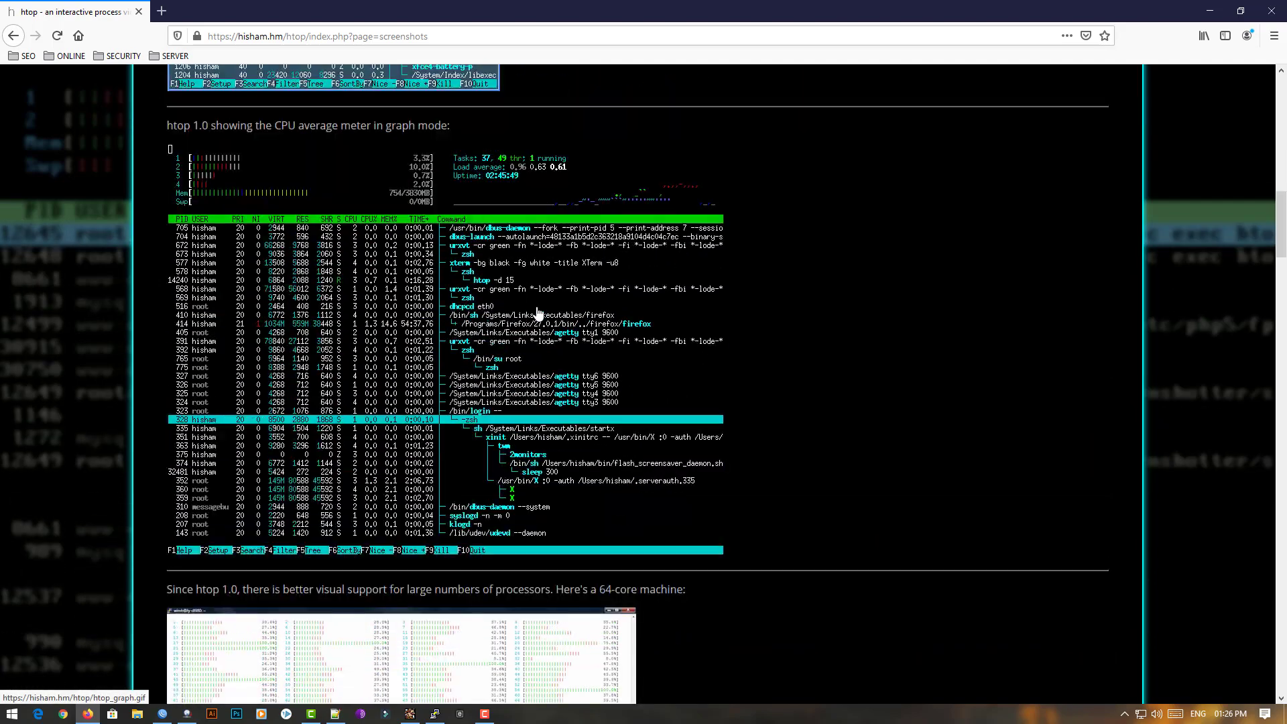
scroll(down, 3)
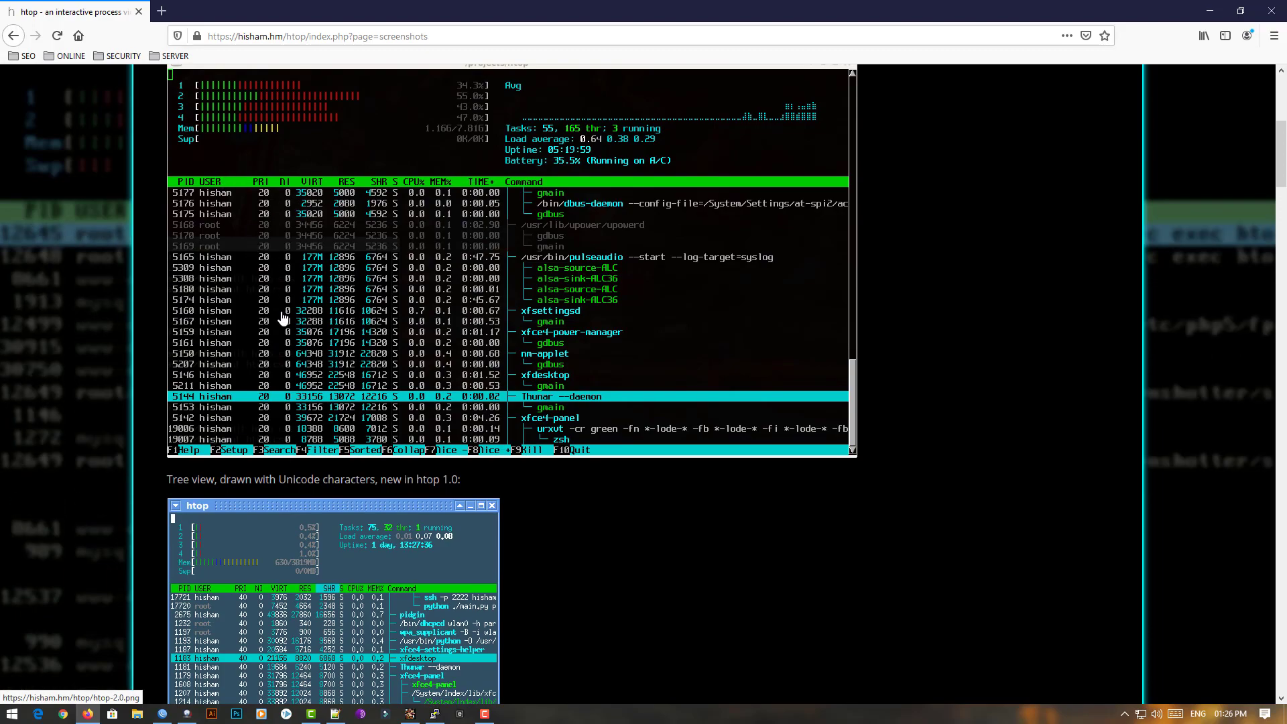
scroll(down, 3)
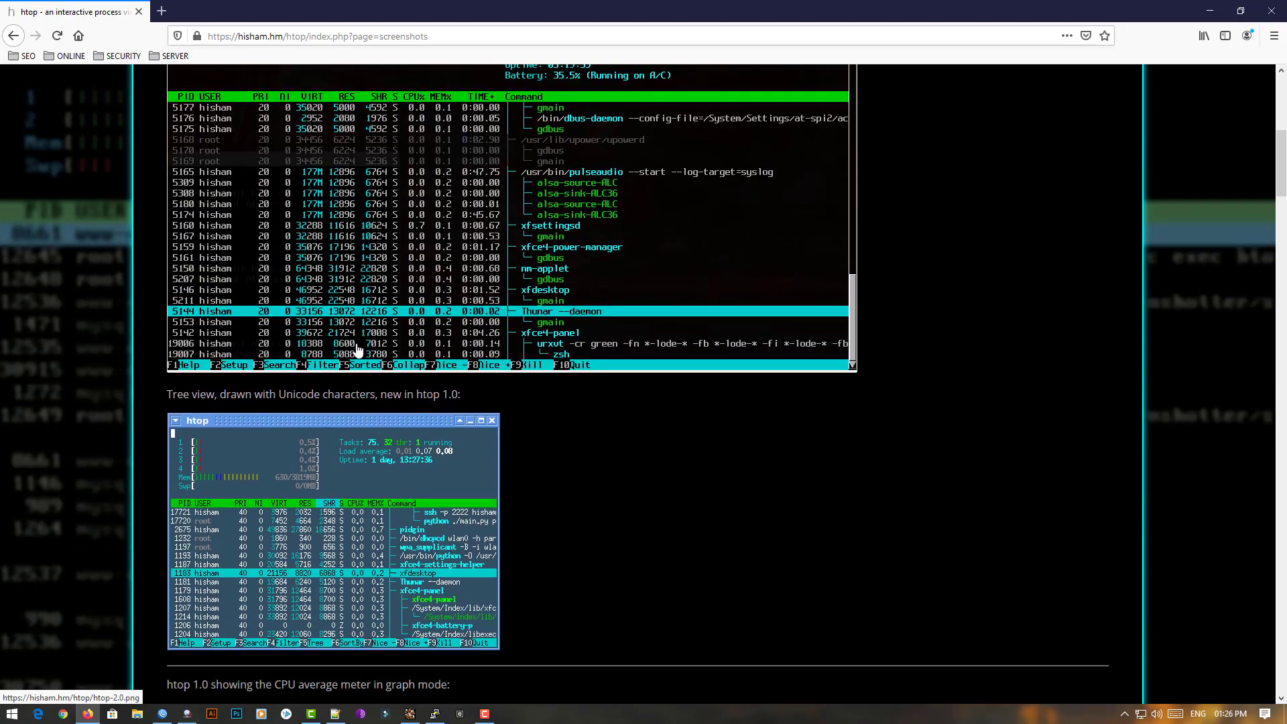
scroll(down, 3)
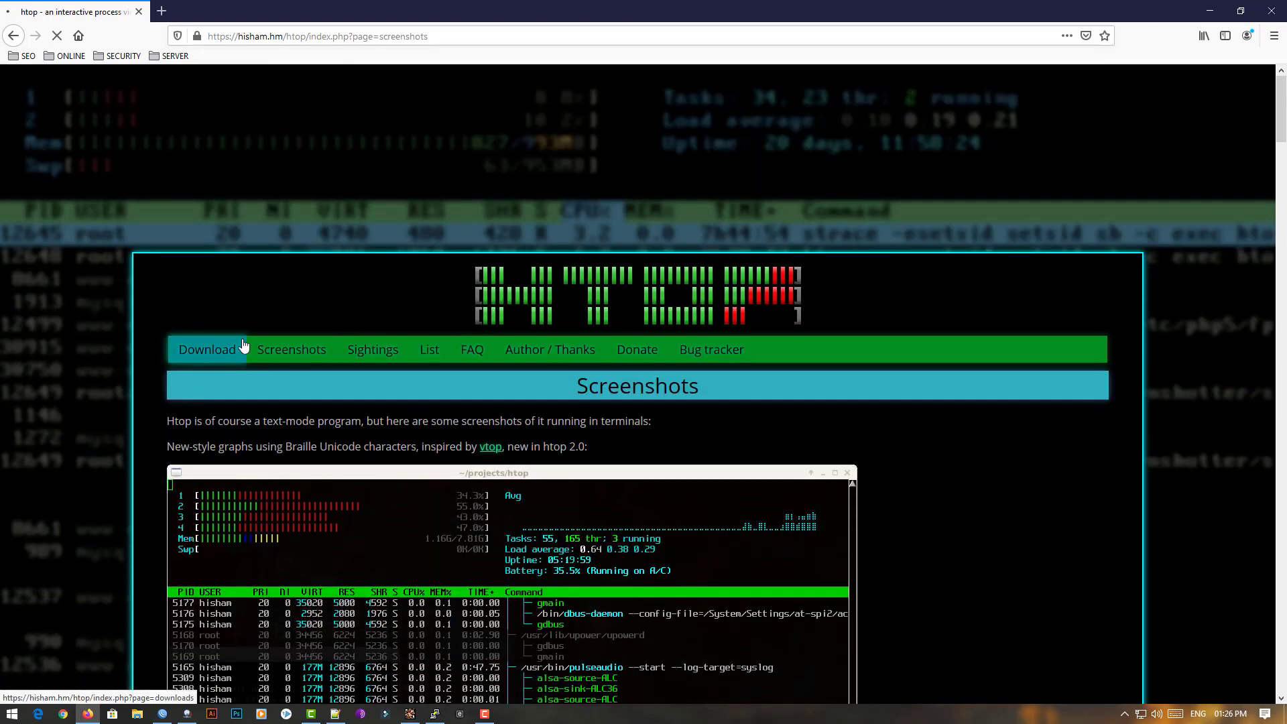
Step: Read the htop Downloads page, highlighting the two ways to obtain htop, down to Binaries
click(207, 349)
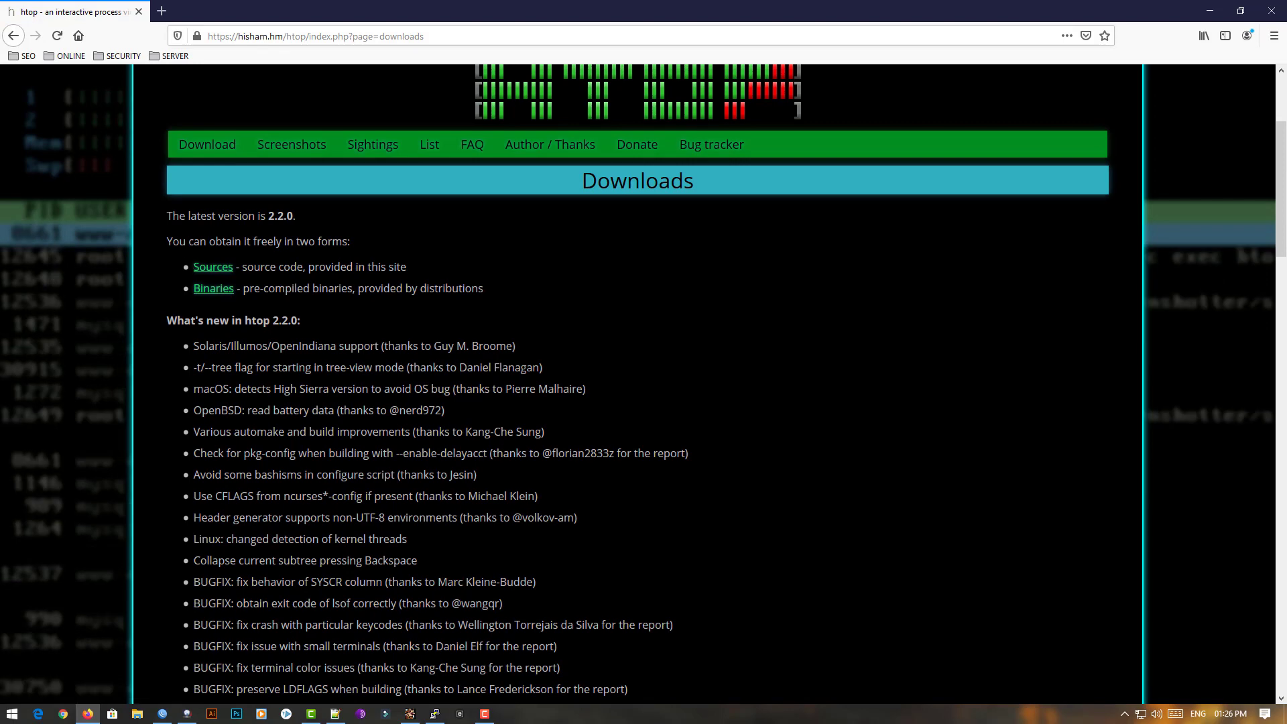
drag(168, 242, 353, 266)
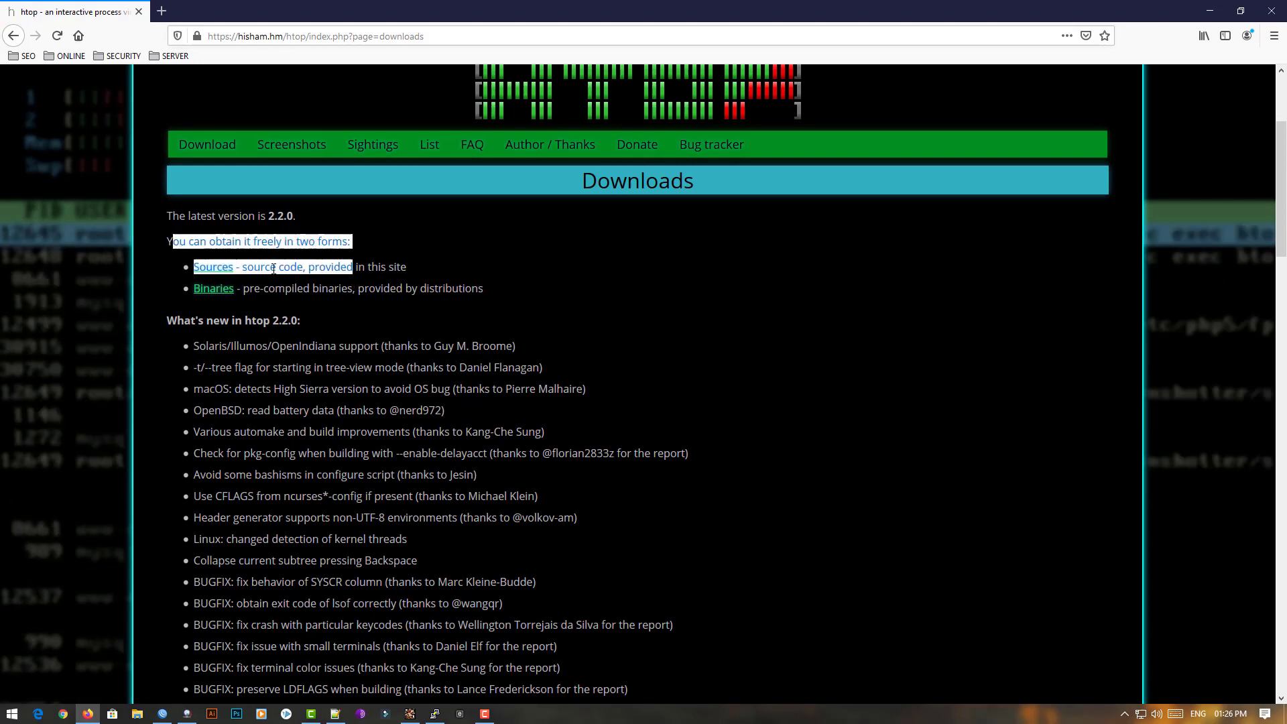
scroll(down, 3)
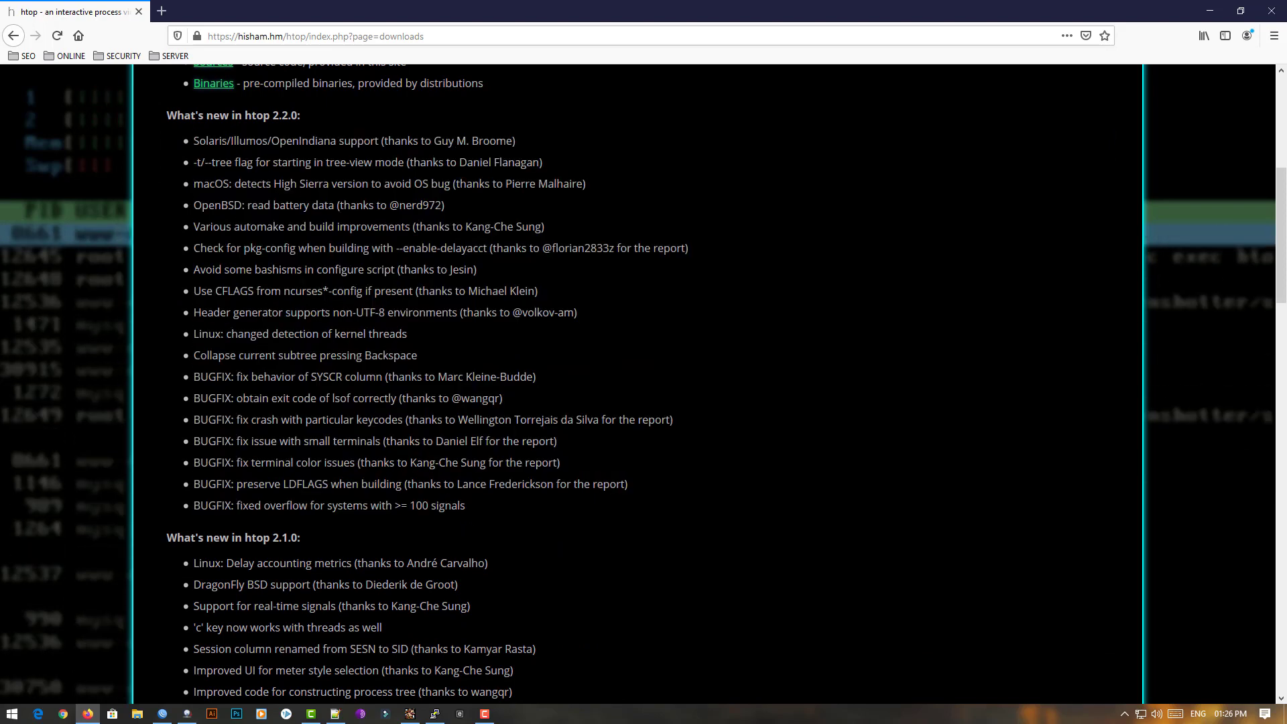
double_click(284, 115)
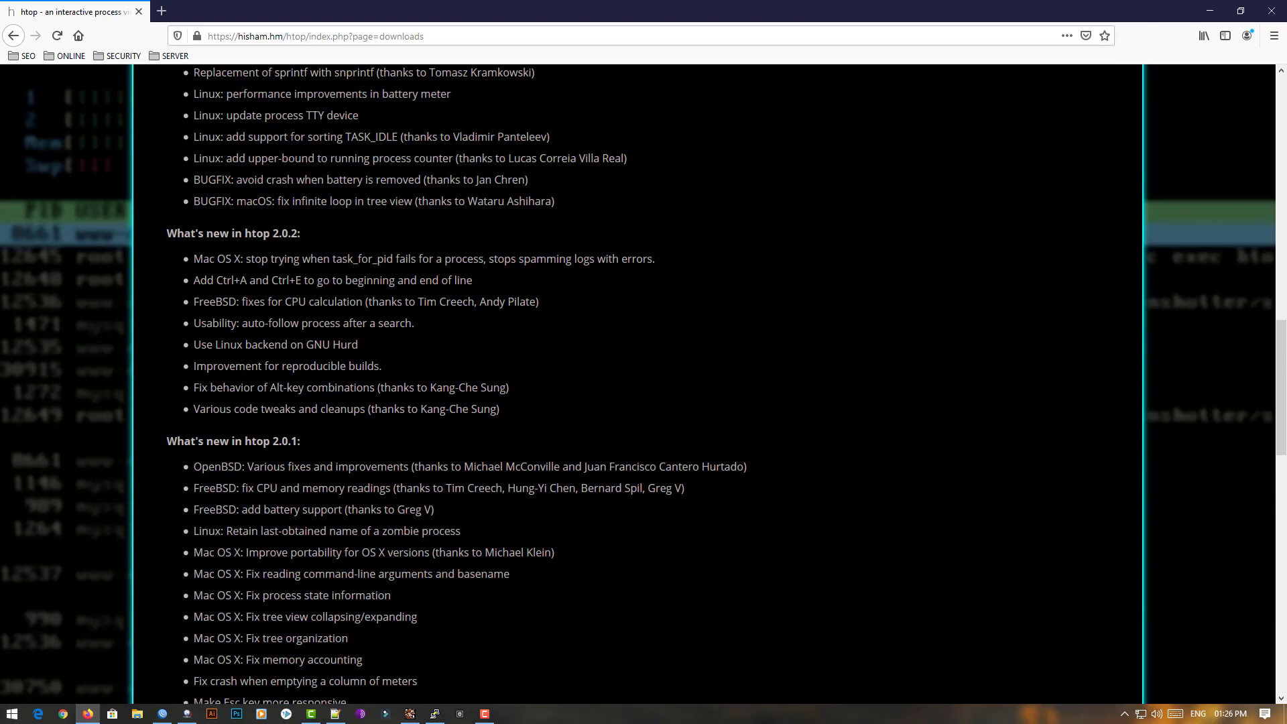
scroll(down, 3)
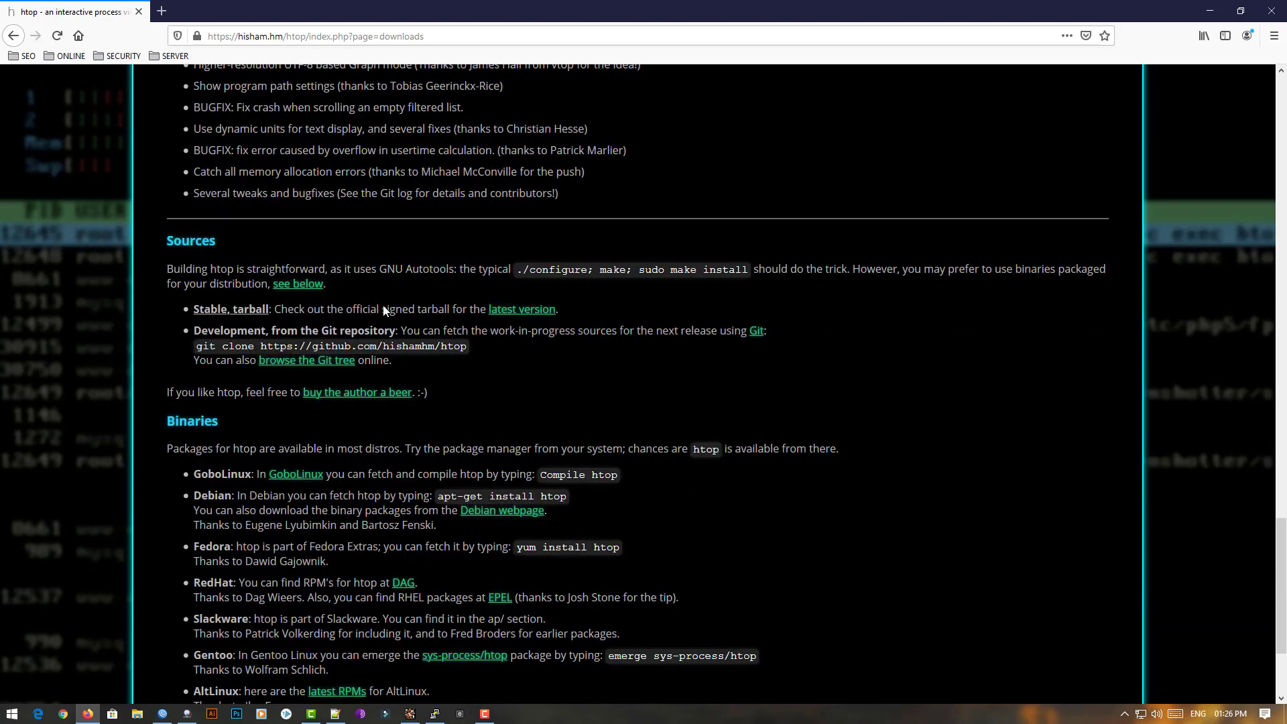
scroll(down, 3)
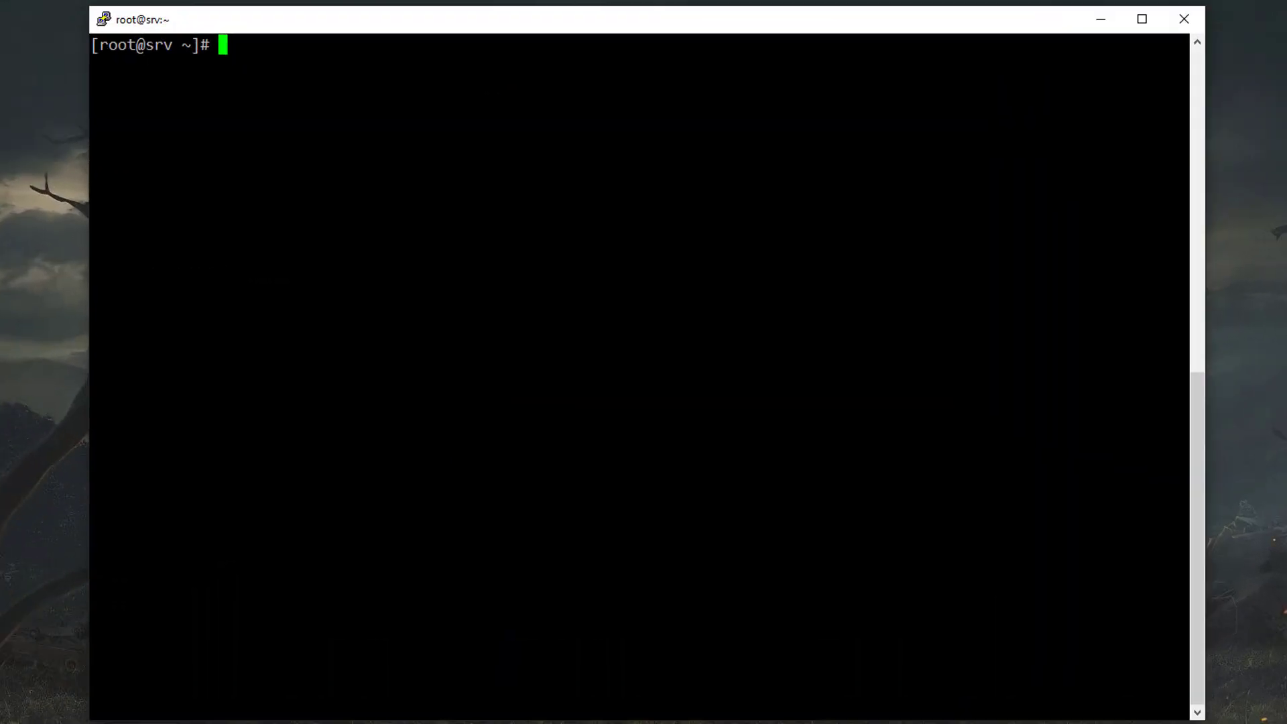
Step: Install htop with 'yum install htop', confirming with y, then launch htop
text(yum)
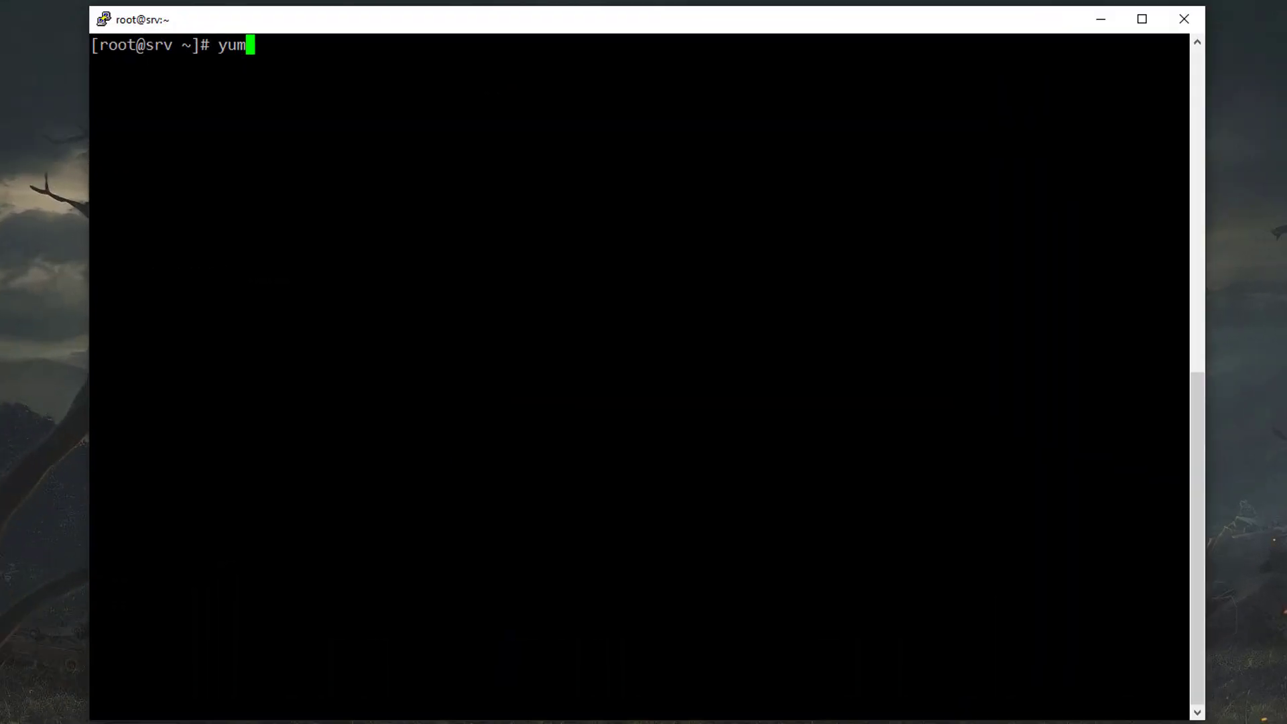
text(install)
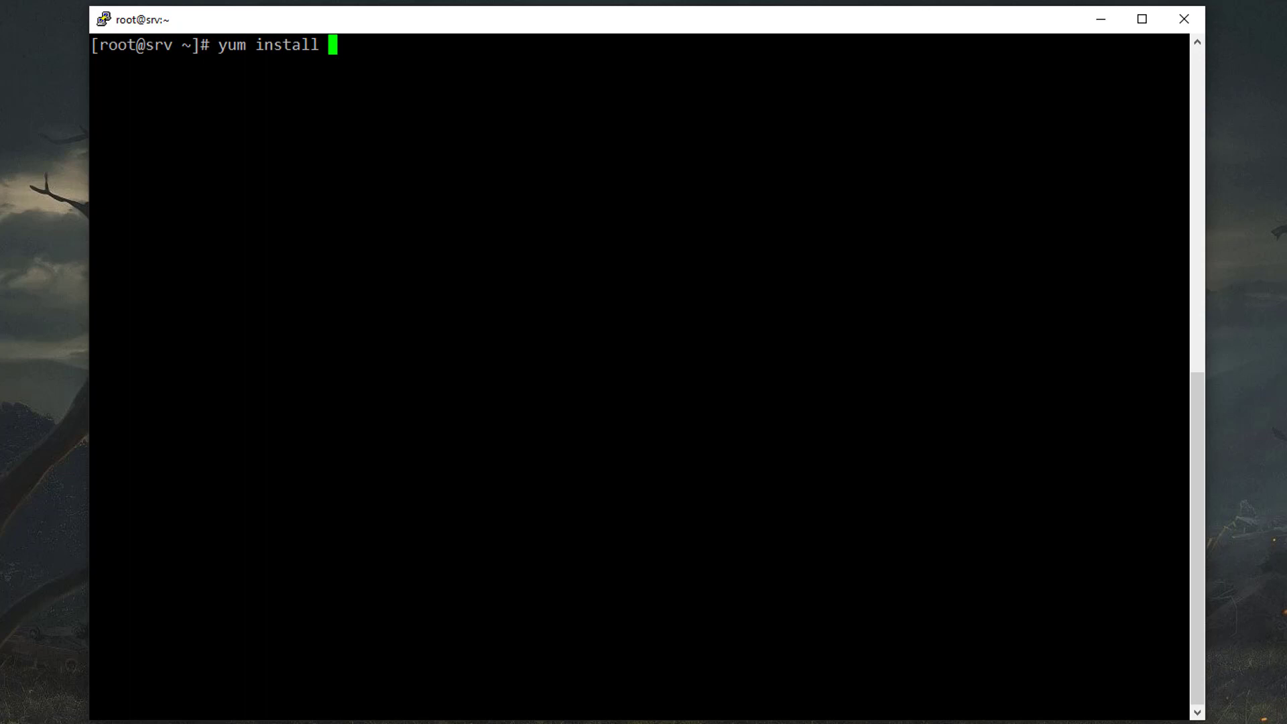
text(htop)
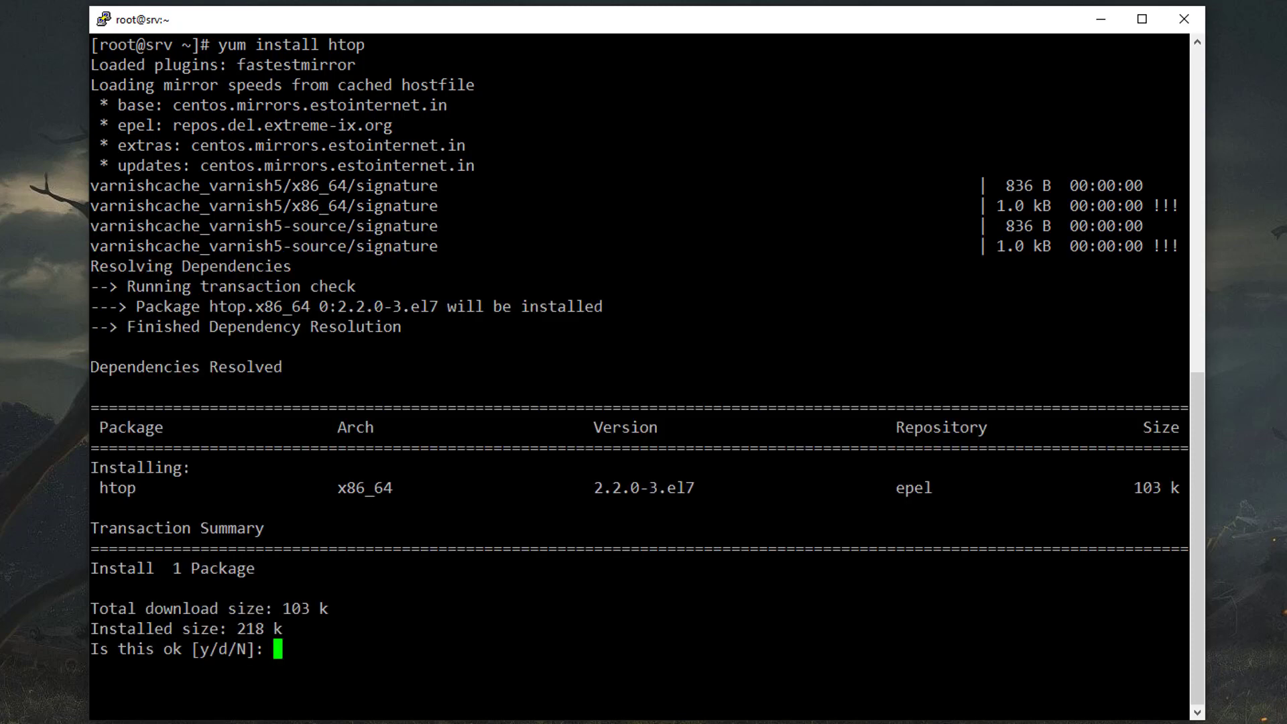
text(y)
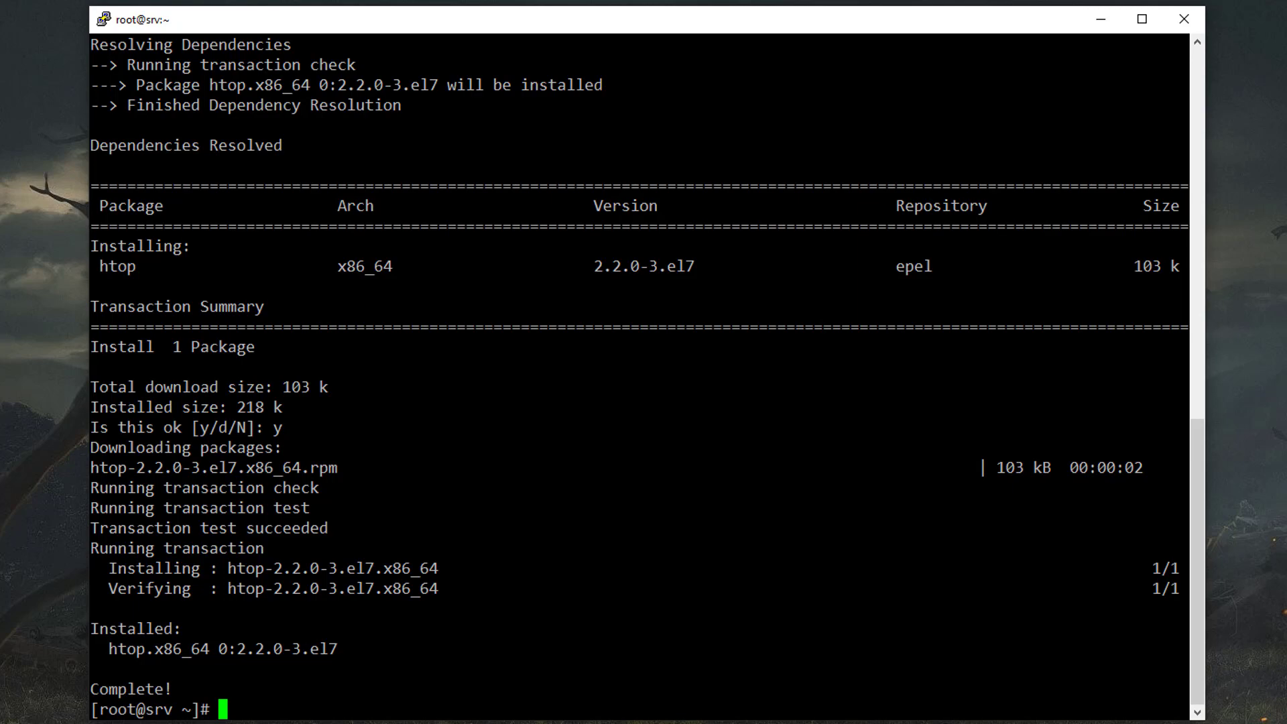
text(hto)
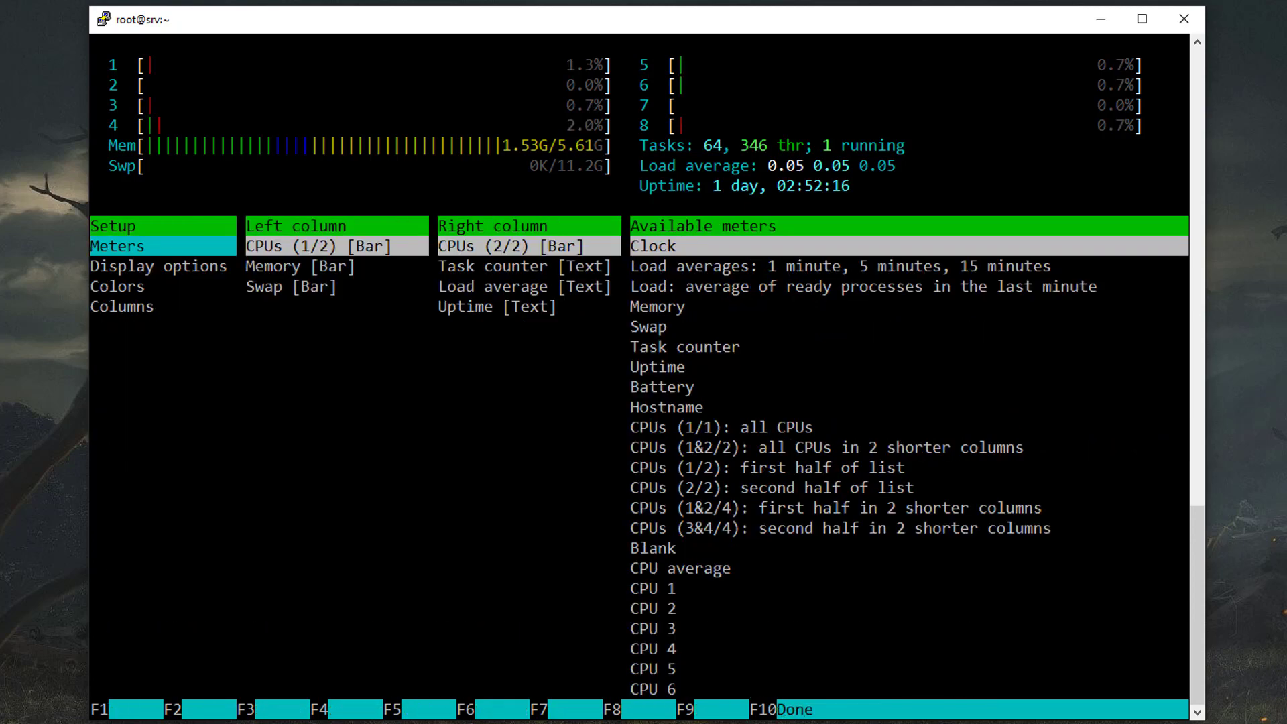
Step: Look through htop's Display options and Columns setup pages, then return to Meters
click(159, 265)
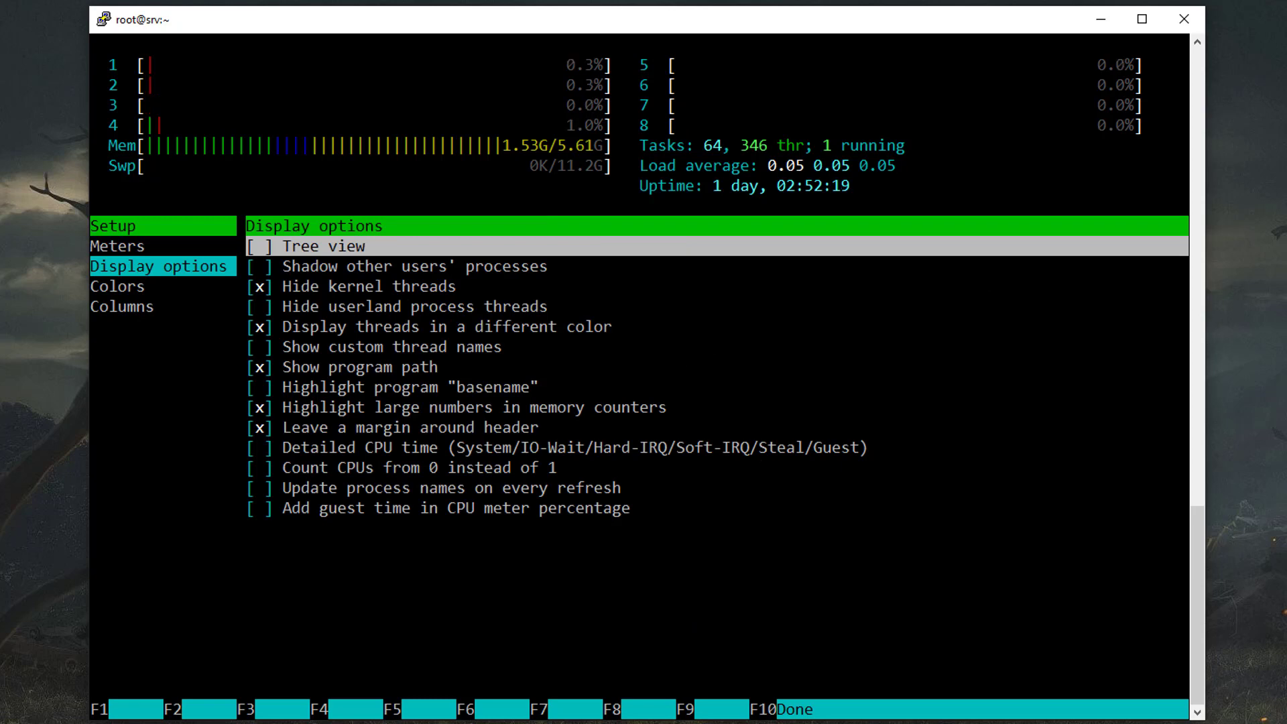
click(121, 307)
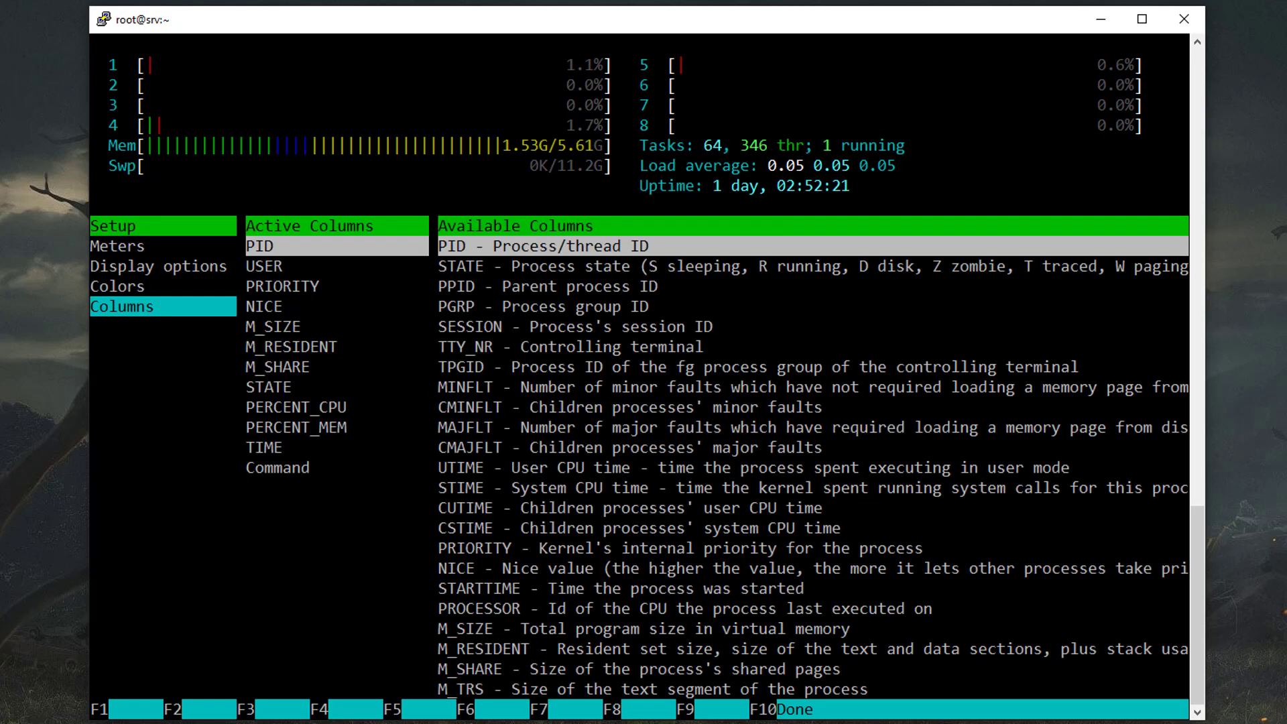
click(117, 245)
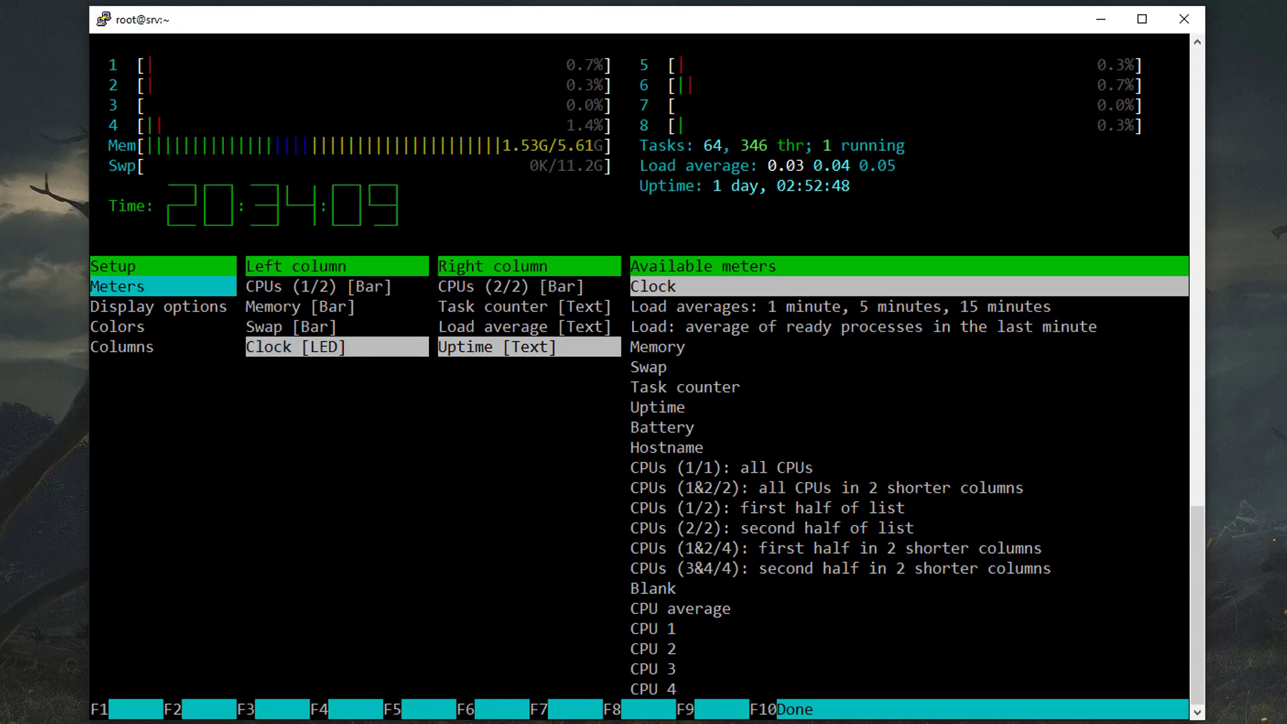
click(156, 306)
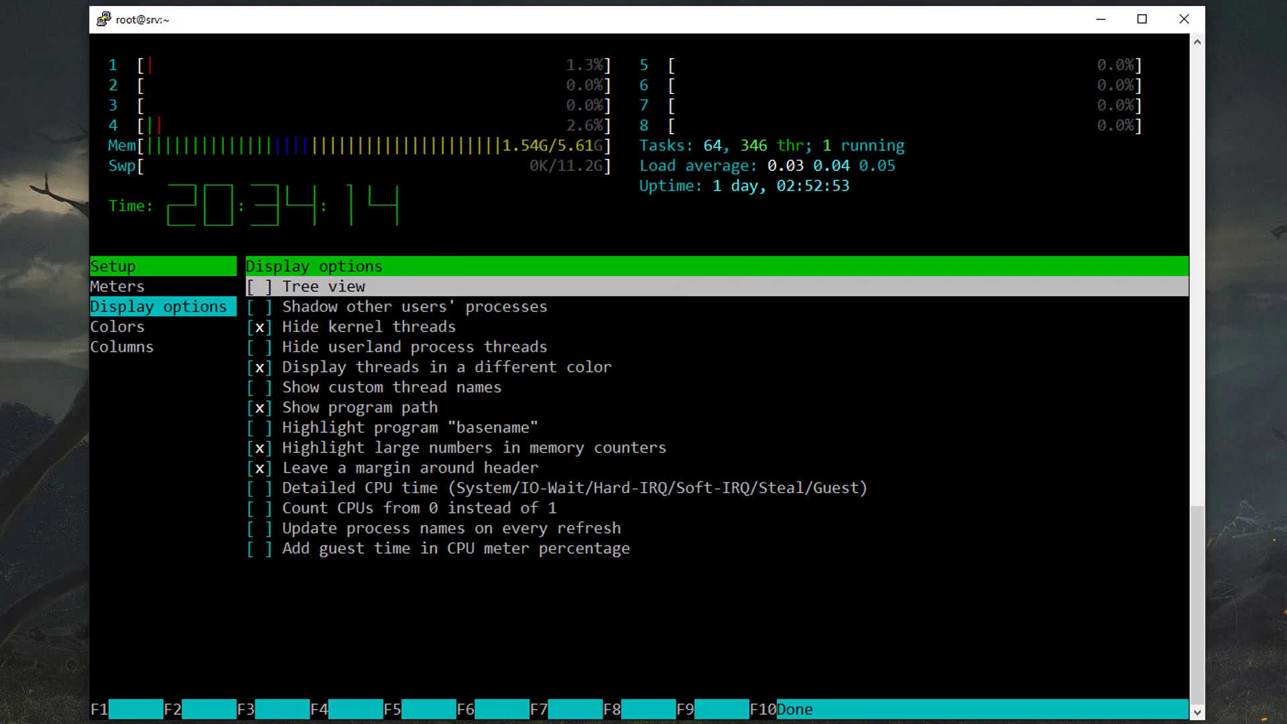
click(117, 326)
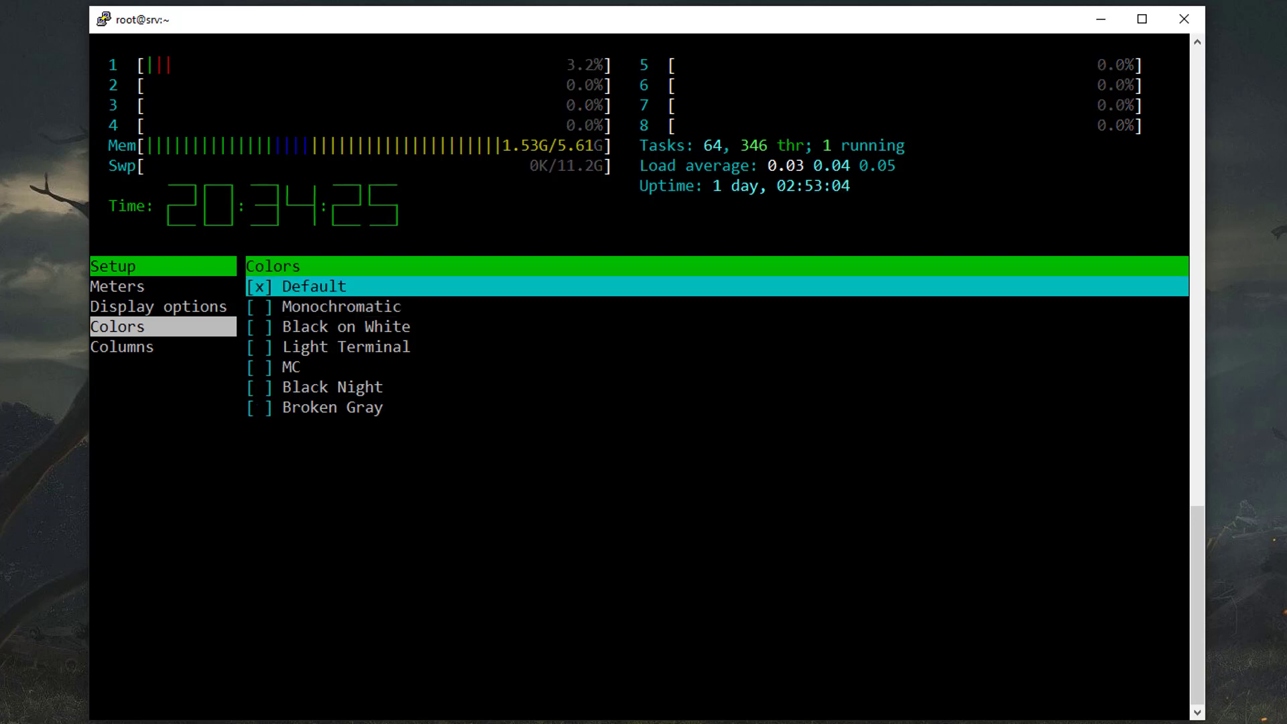
click(121, 347)
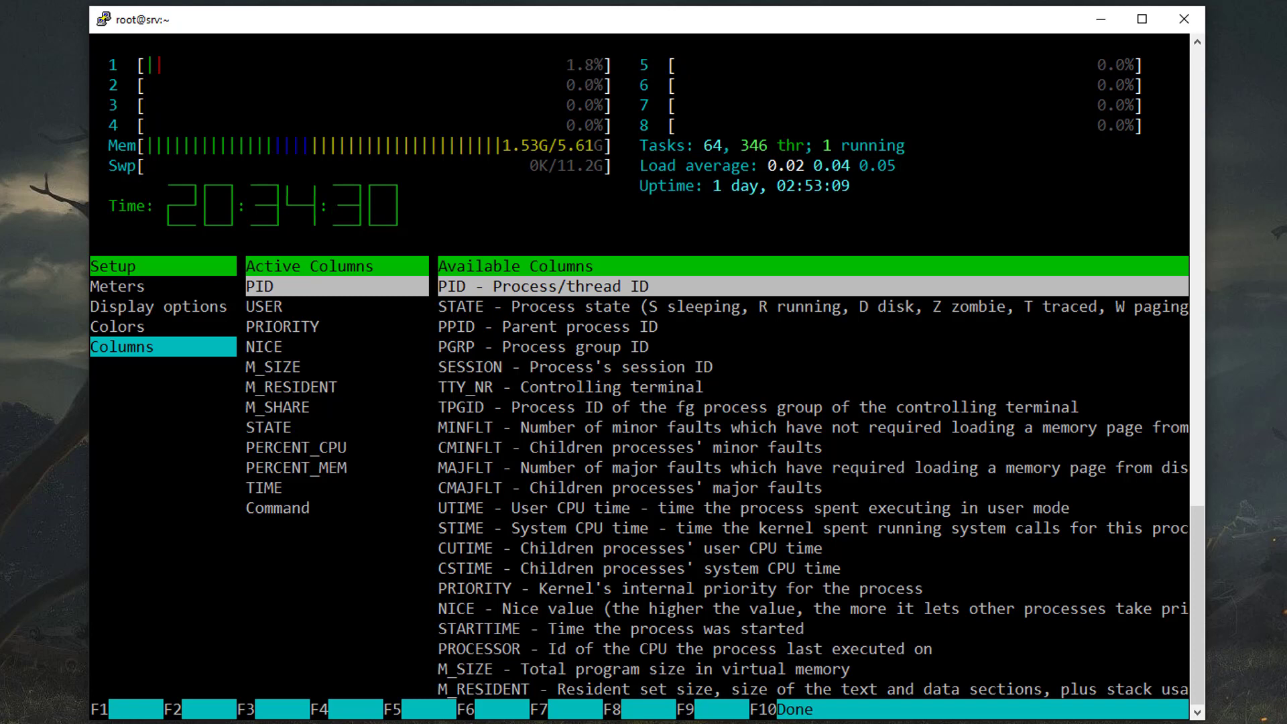
click(117, 326)
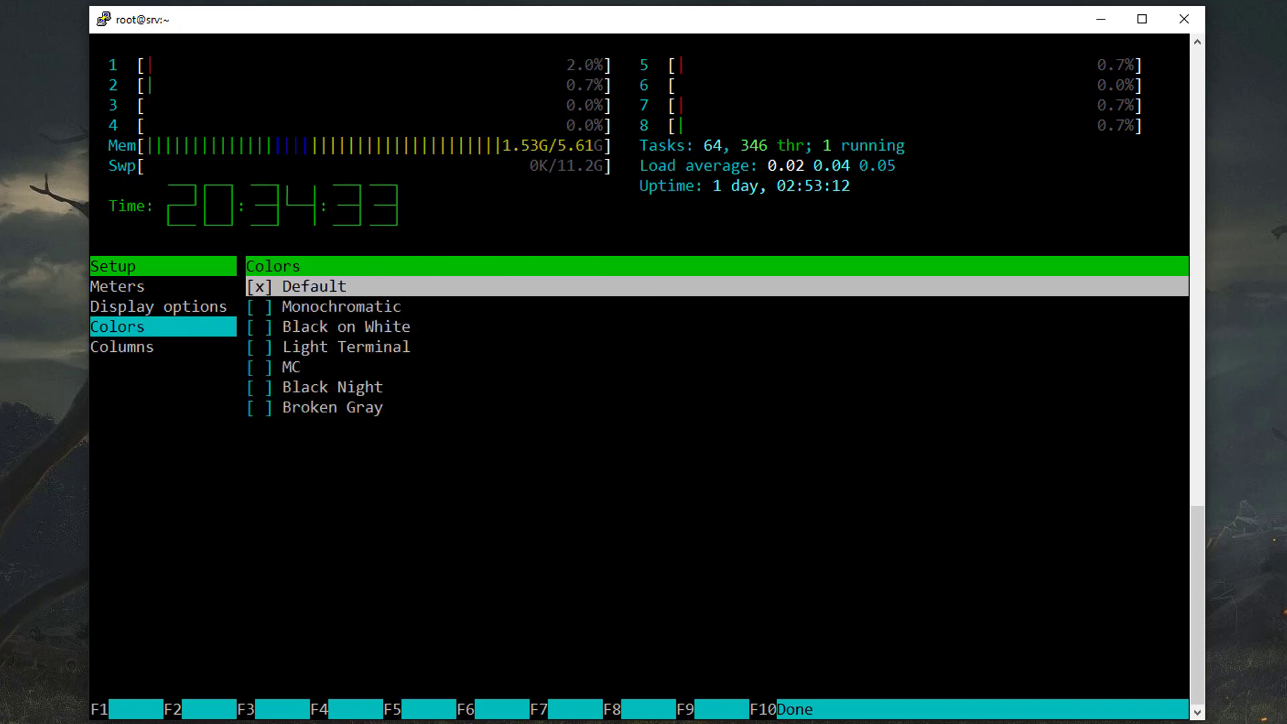
click(117, 286)
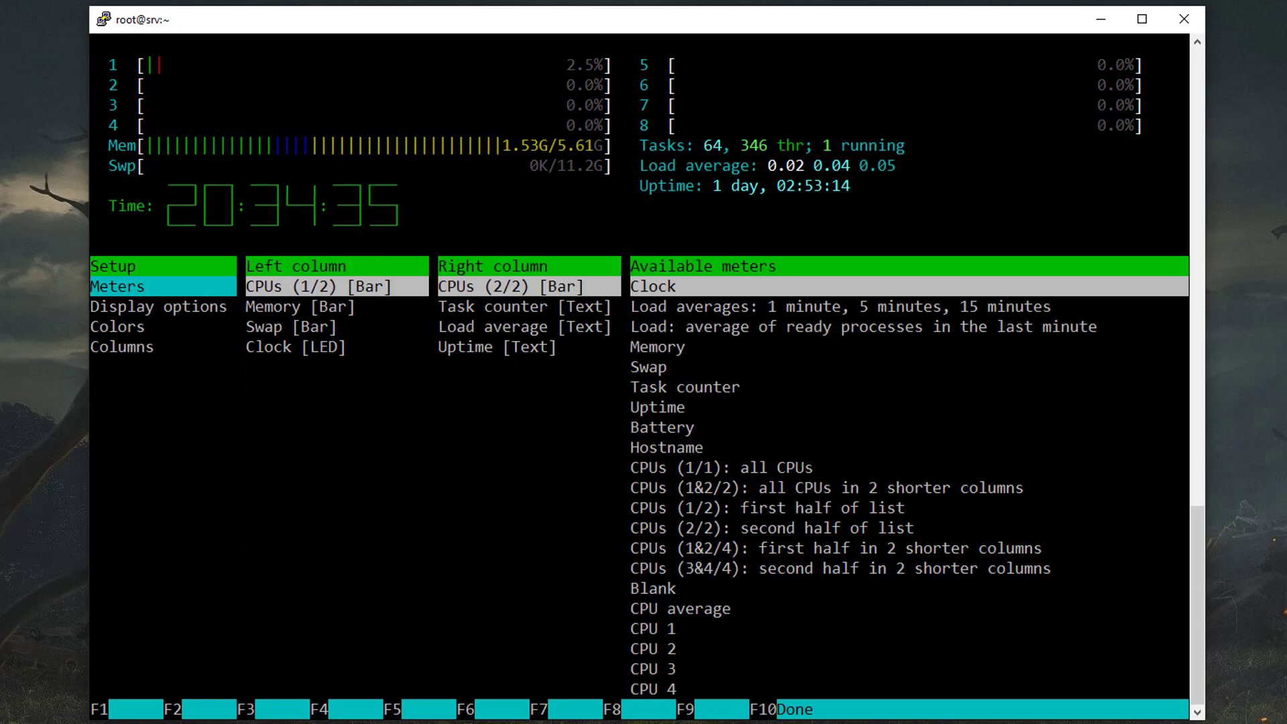
click(525, 306)
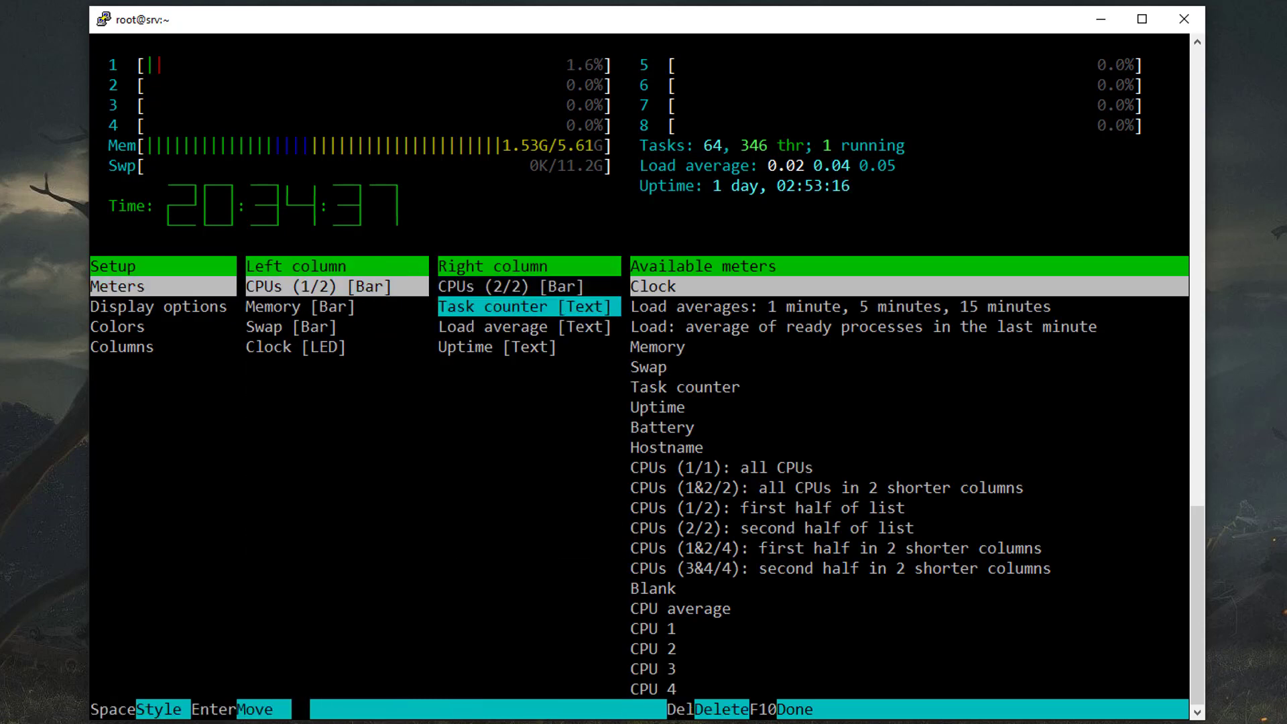
key(Down)
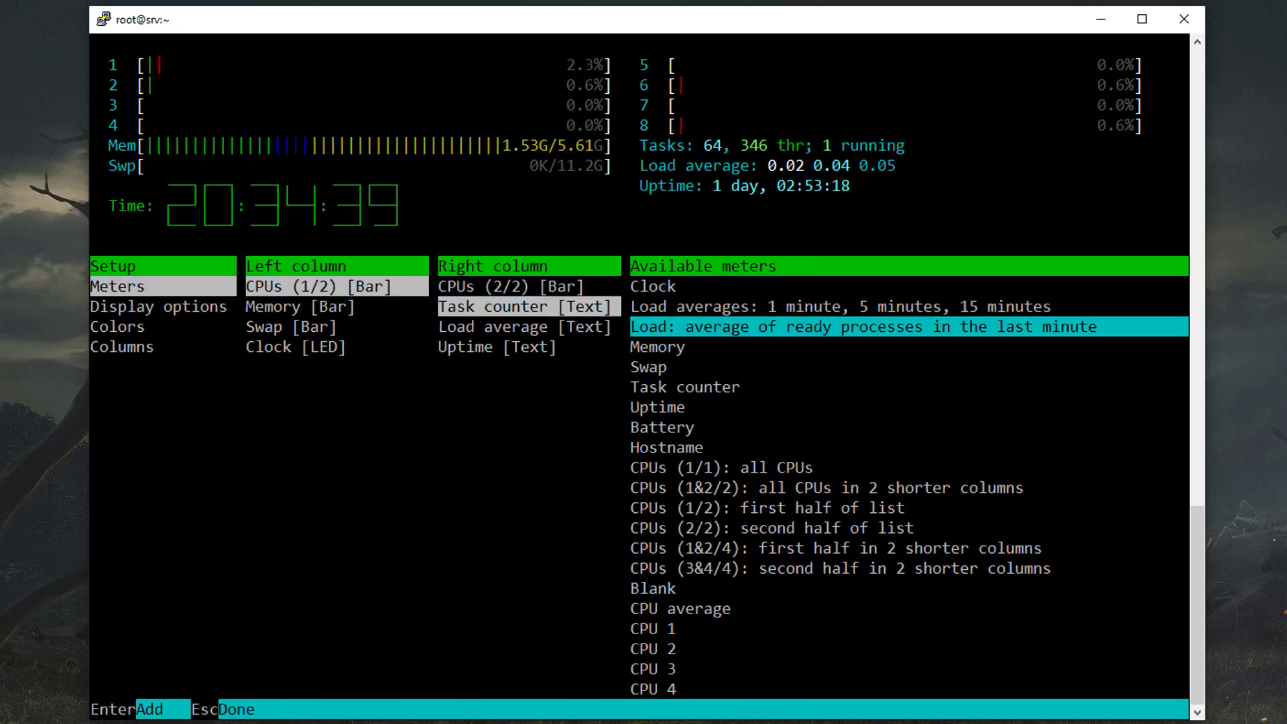
key(Up)
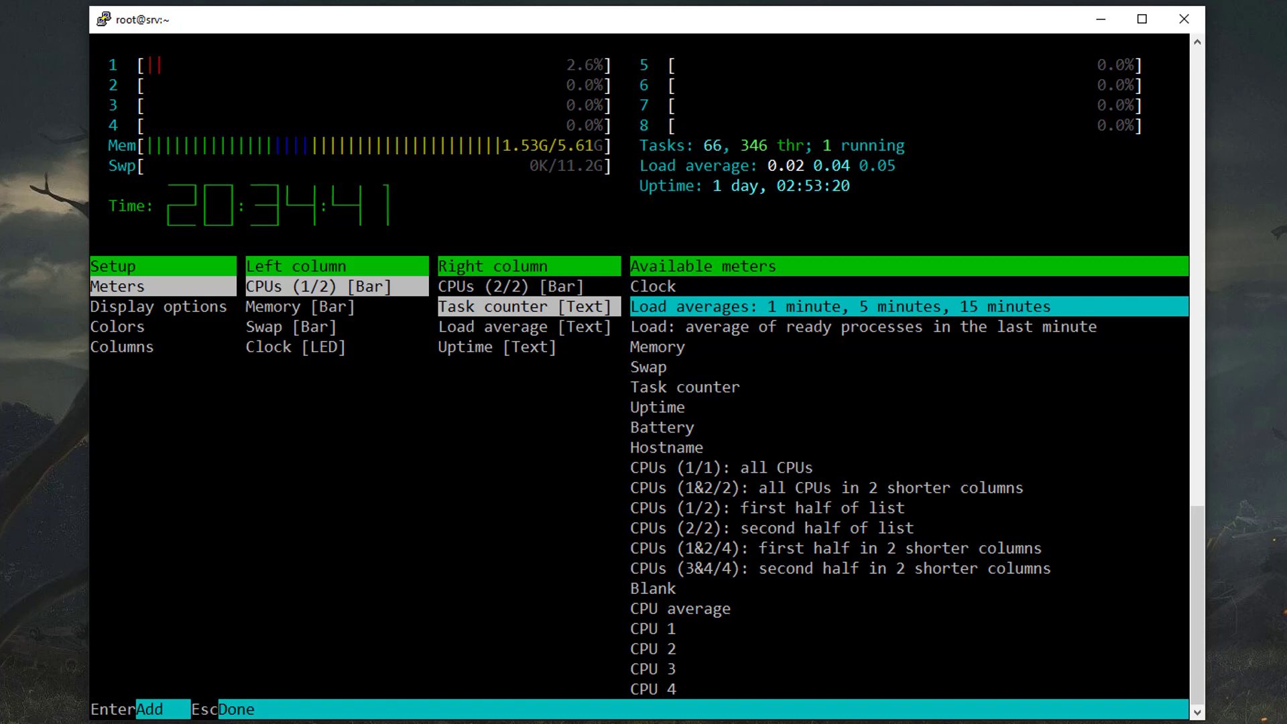